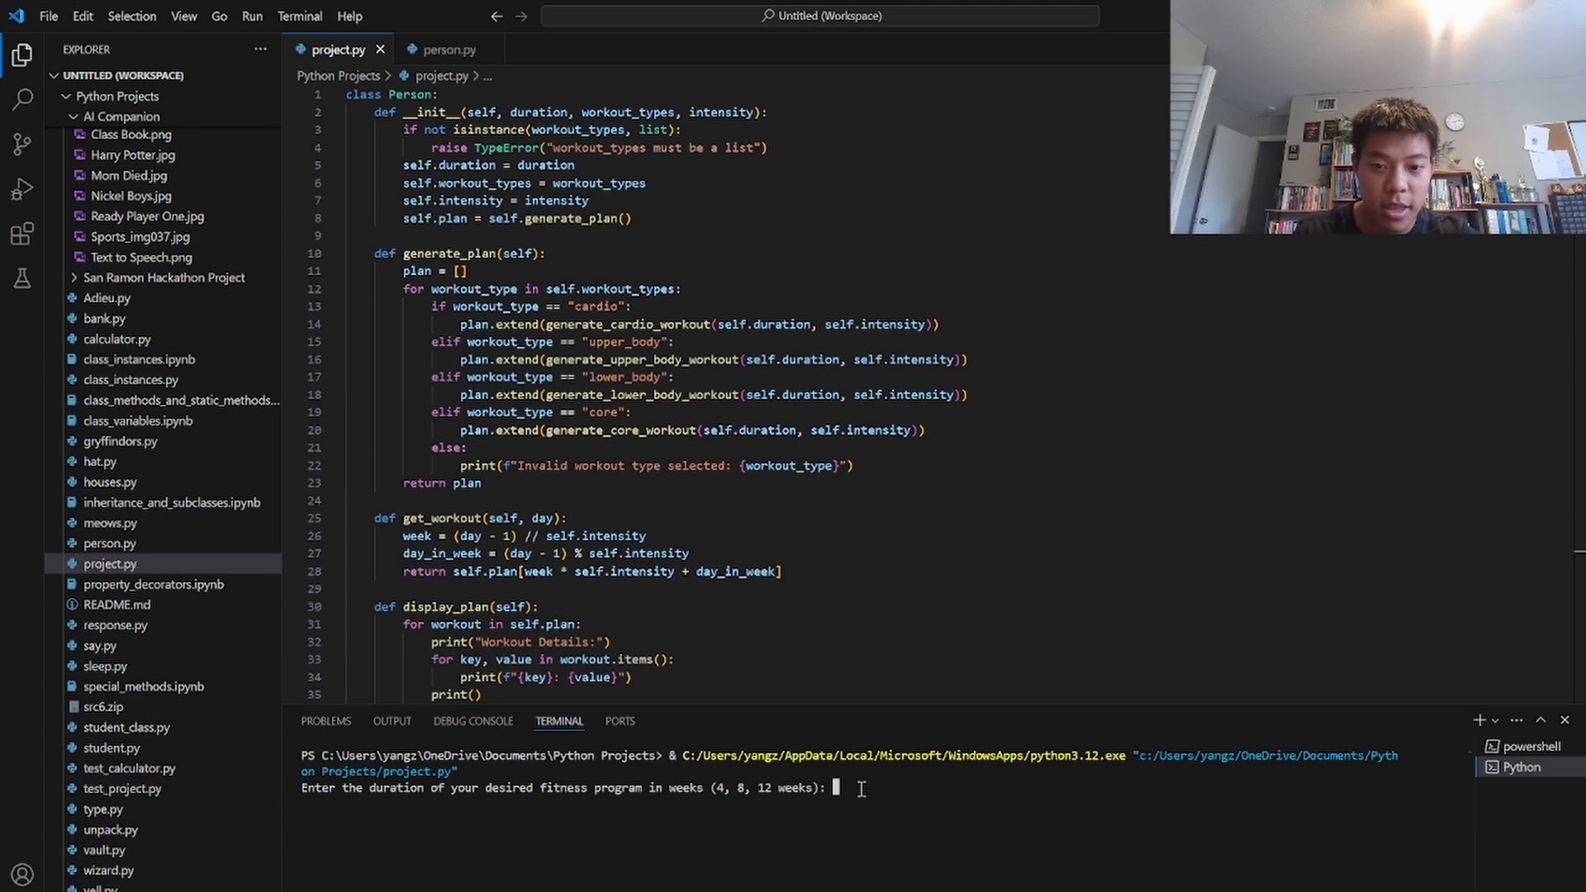
{"action": "mouse_move", "coordinate": [995, 485]}
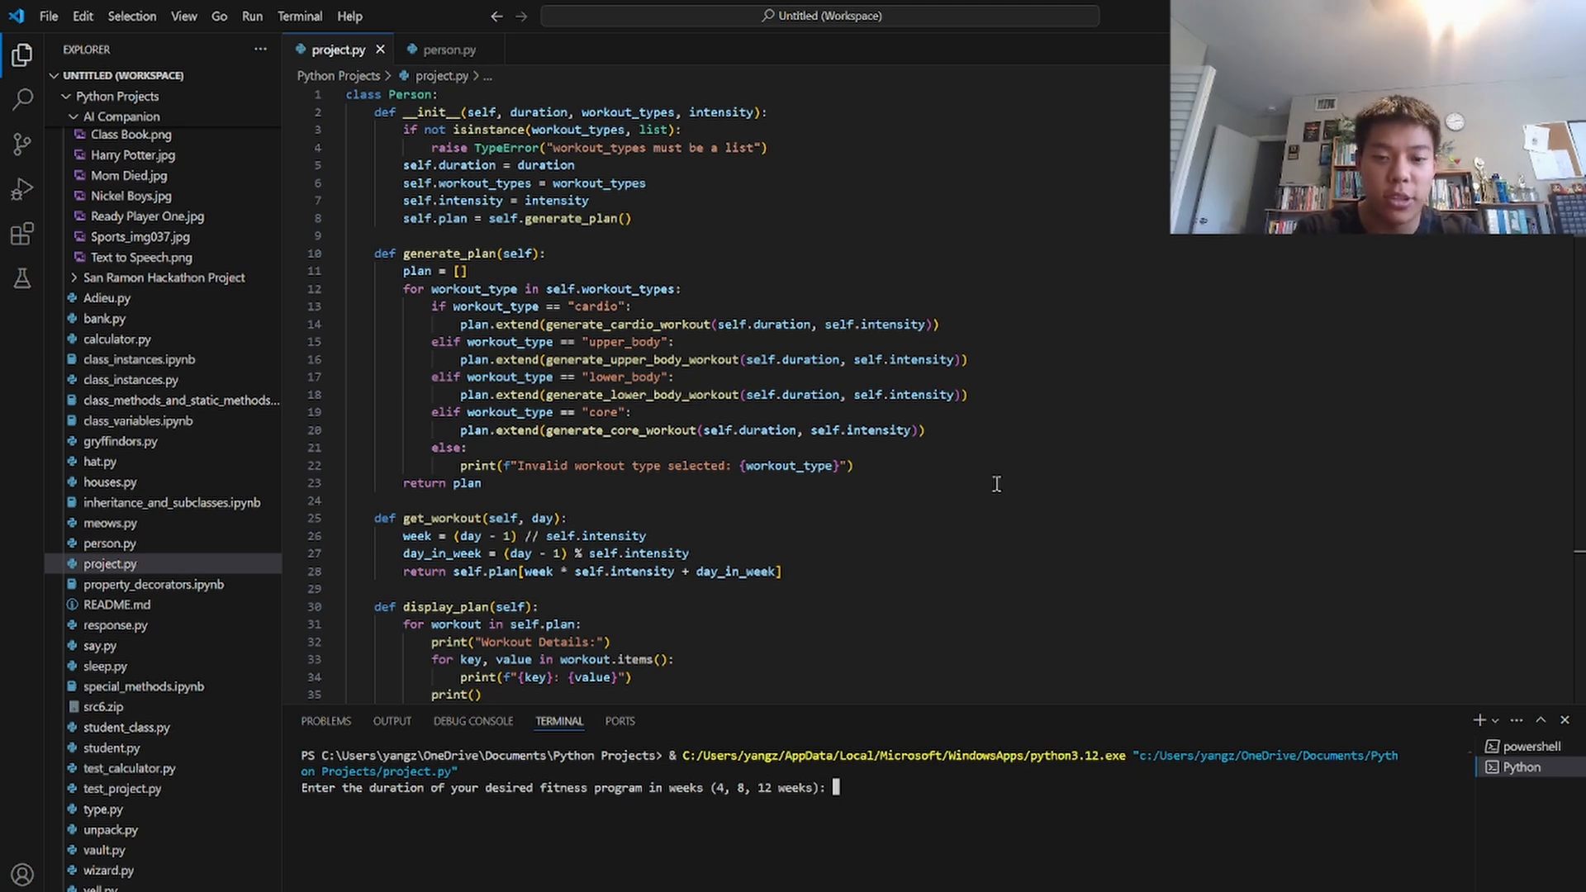
Enter 12 weeks as the program duration and cardio as the workout type
{"action": "type", "text": "12"}
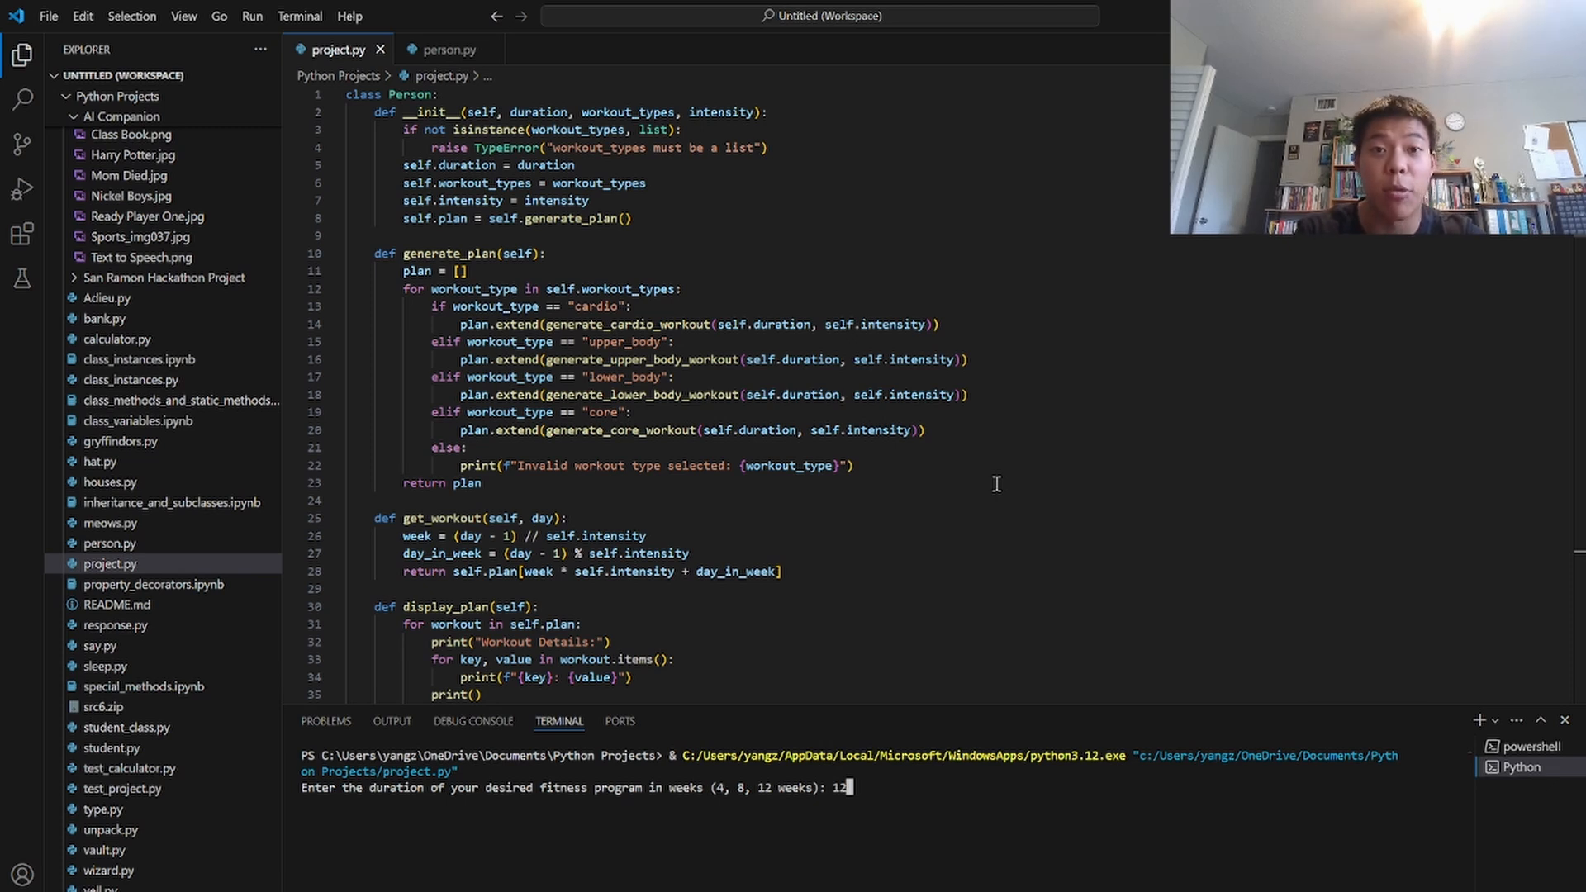
{"action": "key", "text": "enter"}
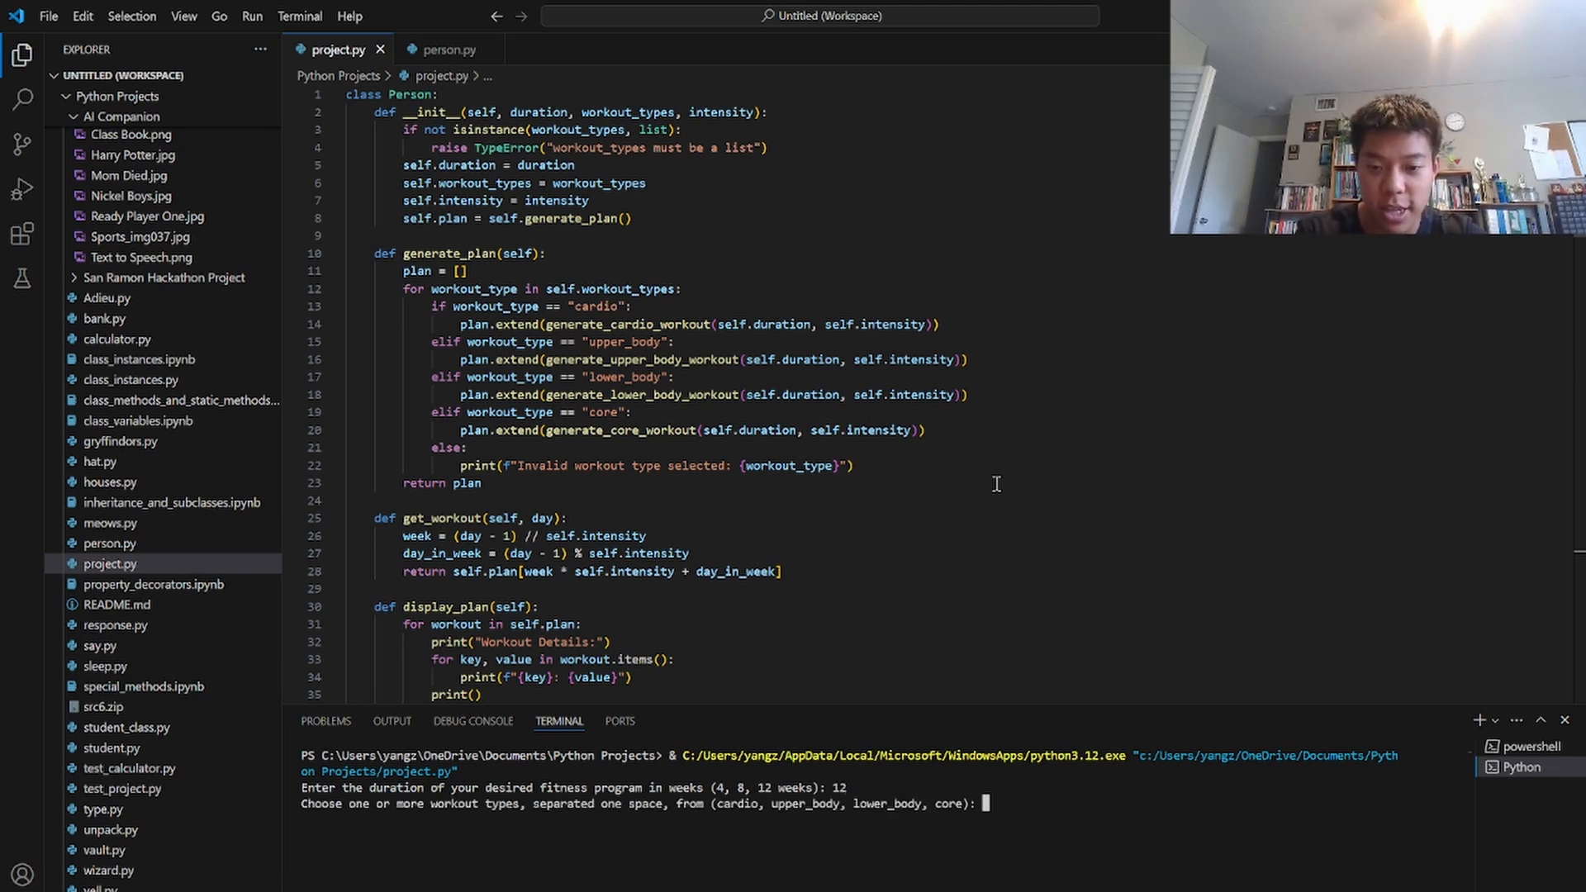
{"action": "type", "text": "cardi"}
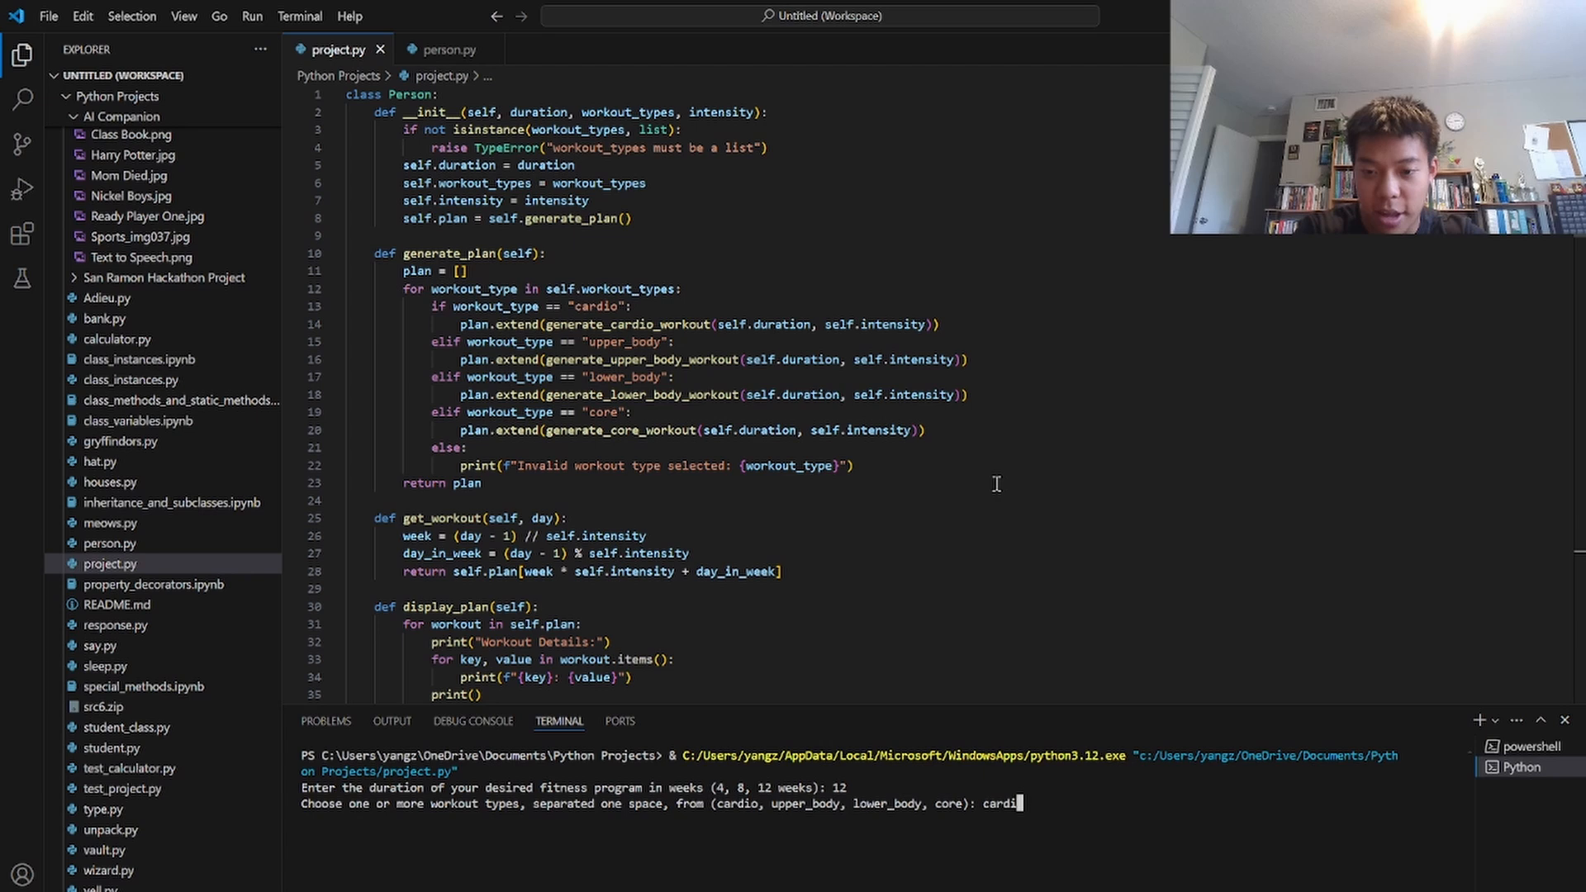
{"action": "type", "text": "o"}
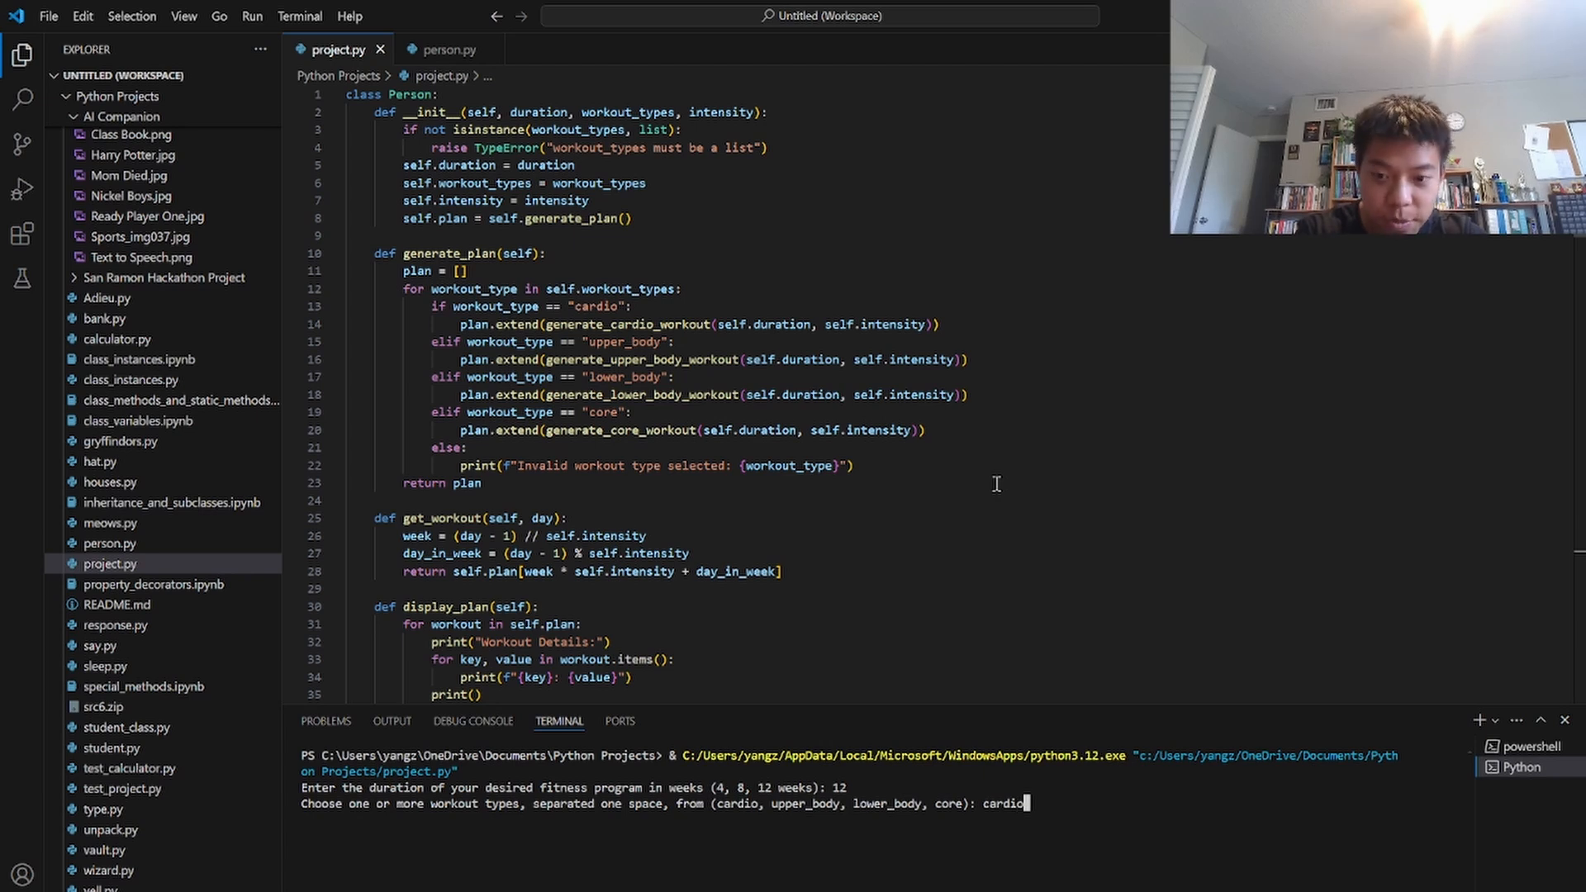
{"action": "key", "text": "enter"}
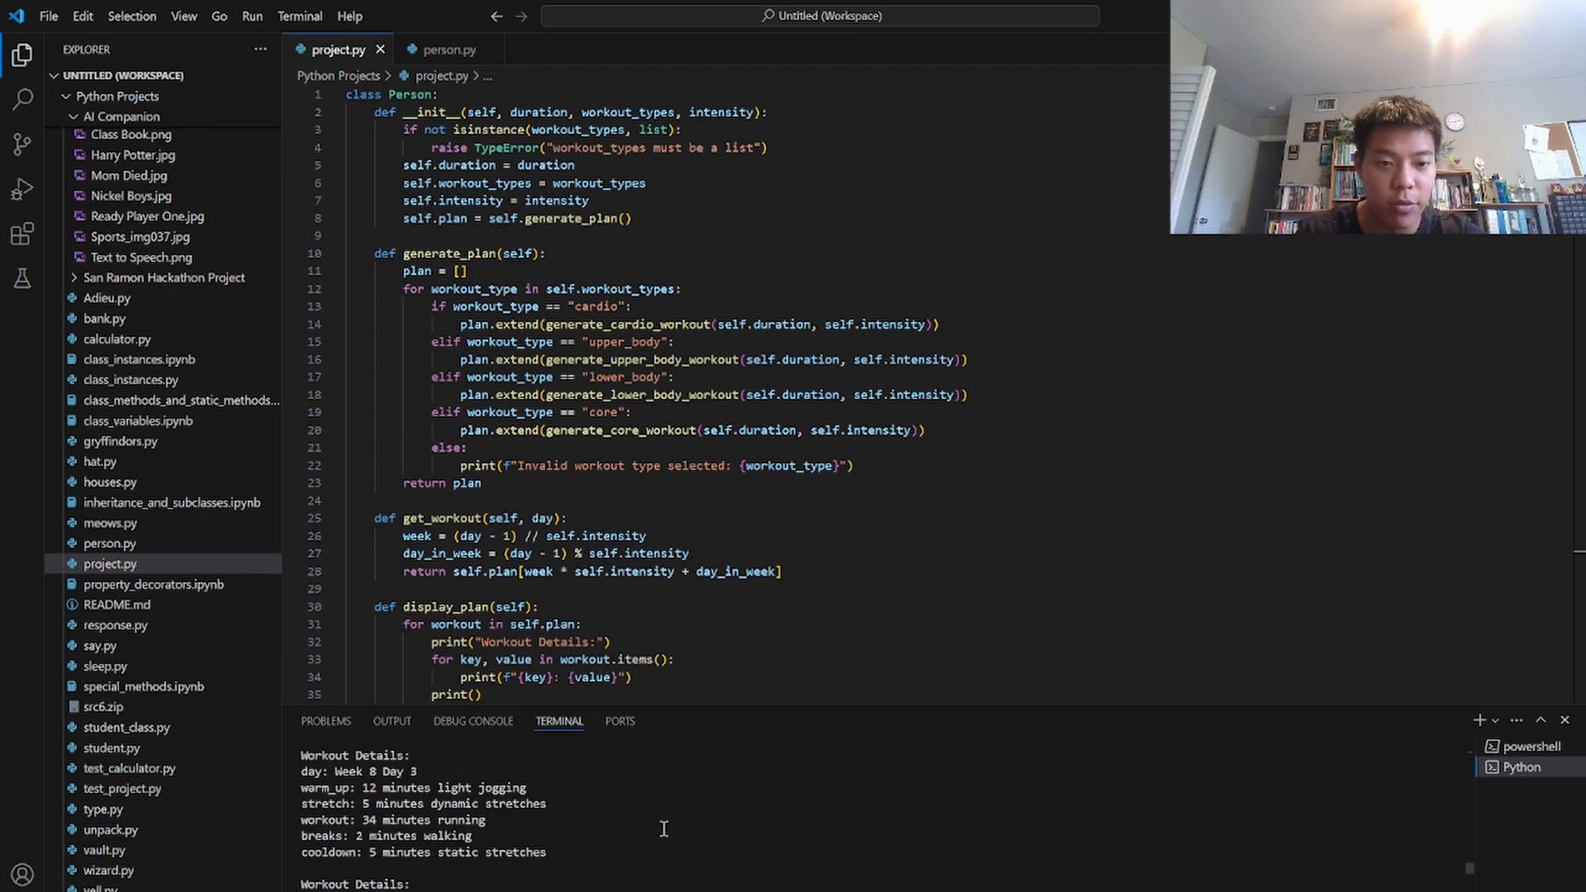
Scroll the terminal output to the Week 4 lower-body workout details
{"action": "scroll", "scroll_direction": "down", "scroll_amount": 3}
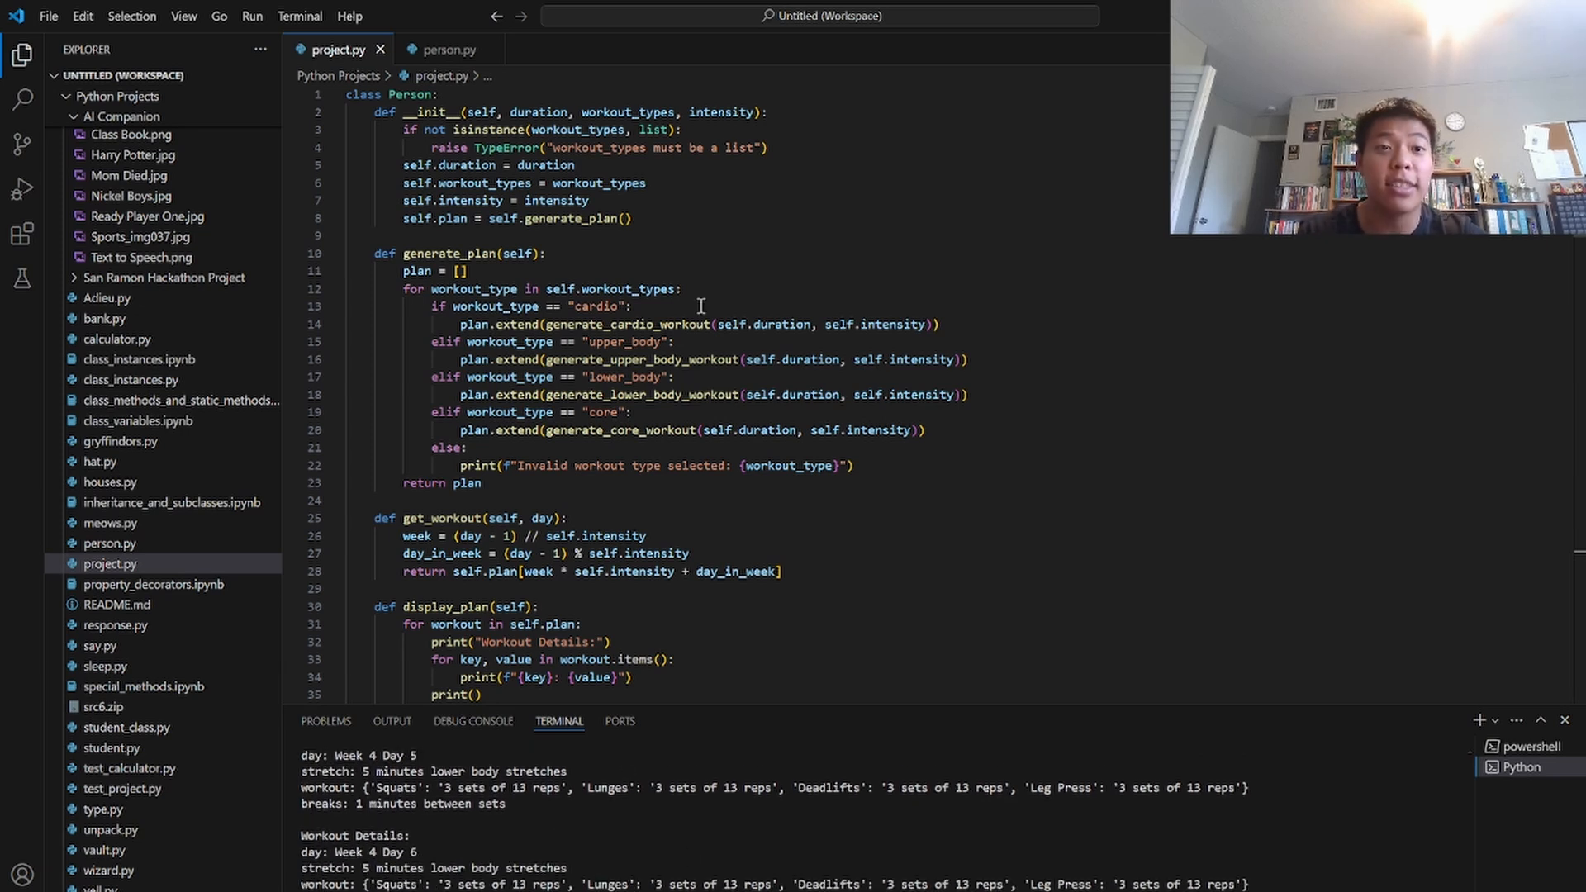
{"action": "mouse_move", "coordinate": [446, 49]}
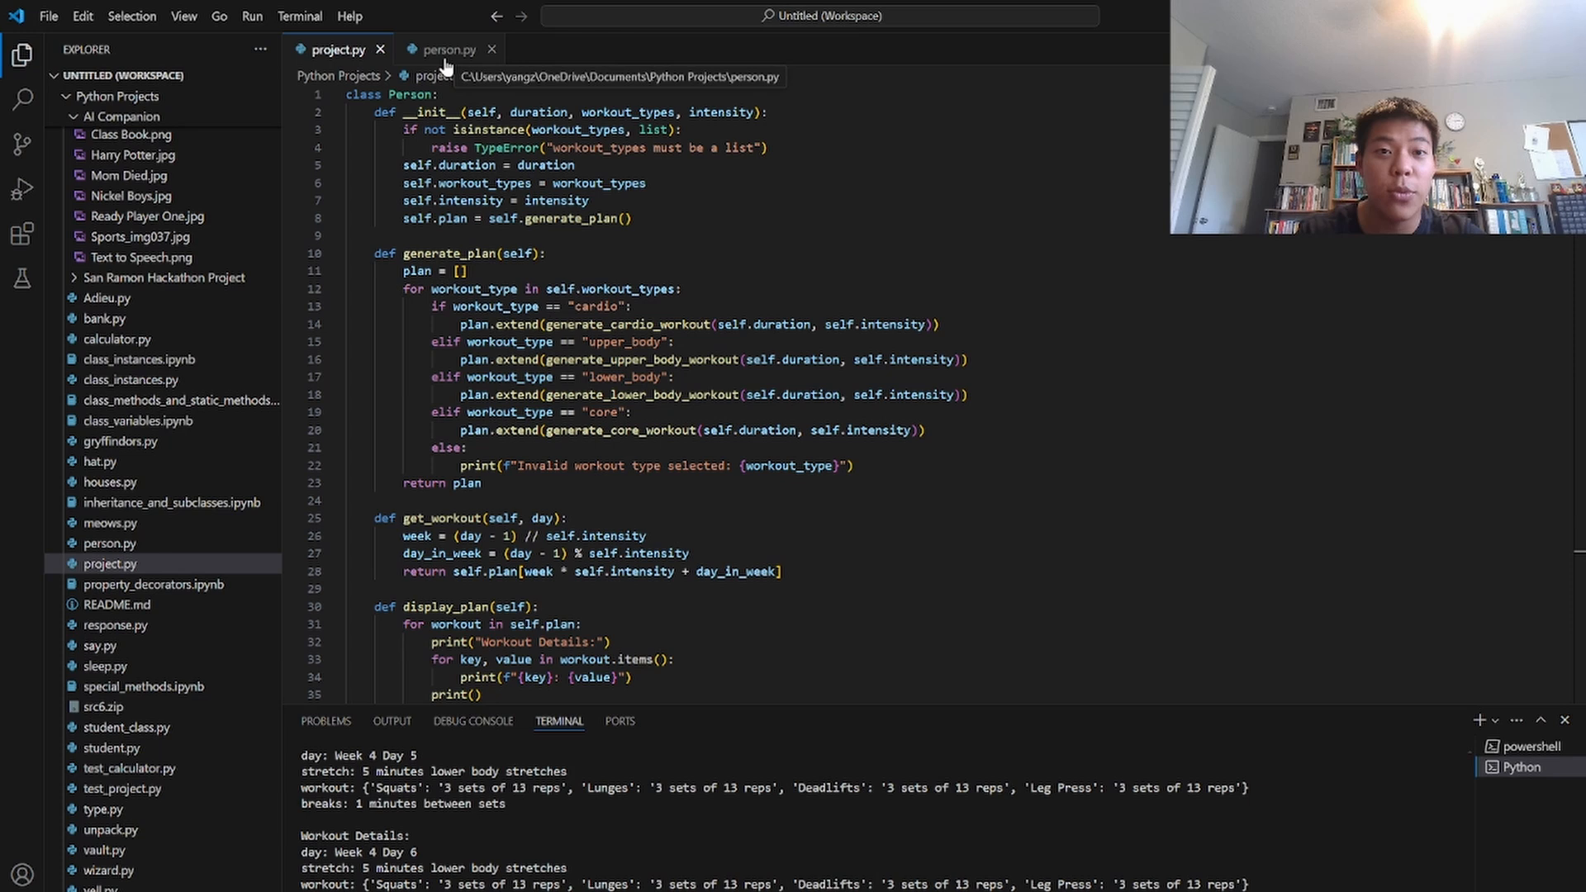
Open person.py and select the commented person.get_workout() line 7
{"action": "left_click", "coordinate": [447, 49]}
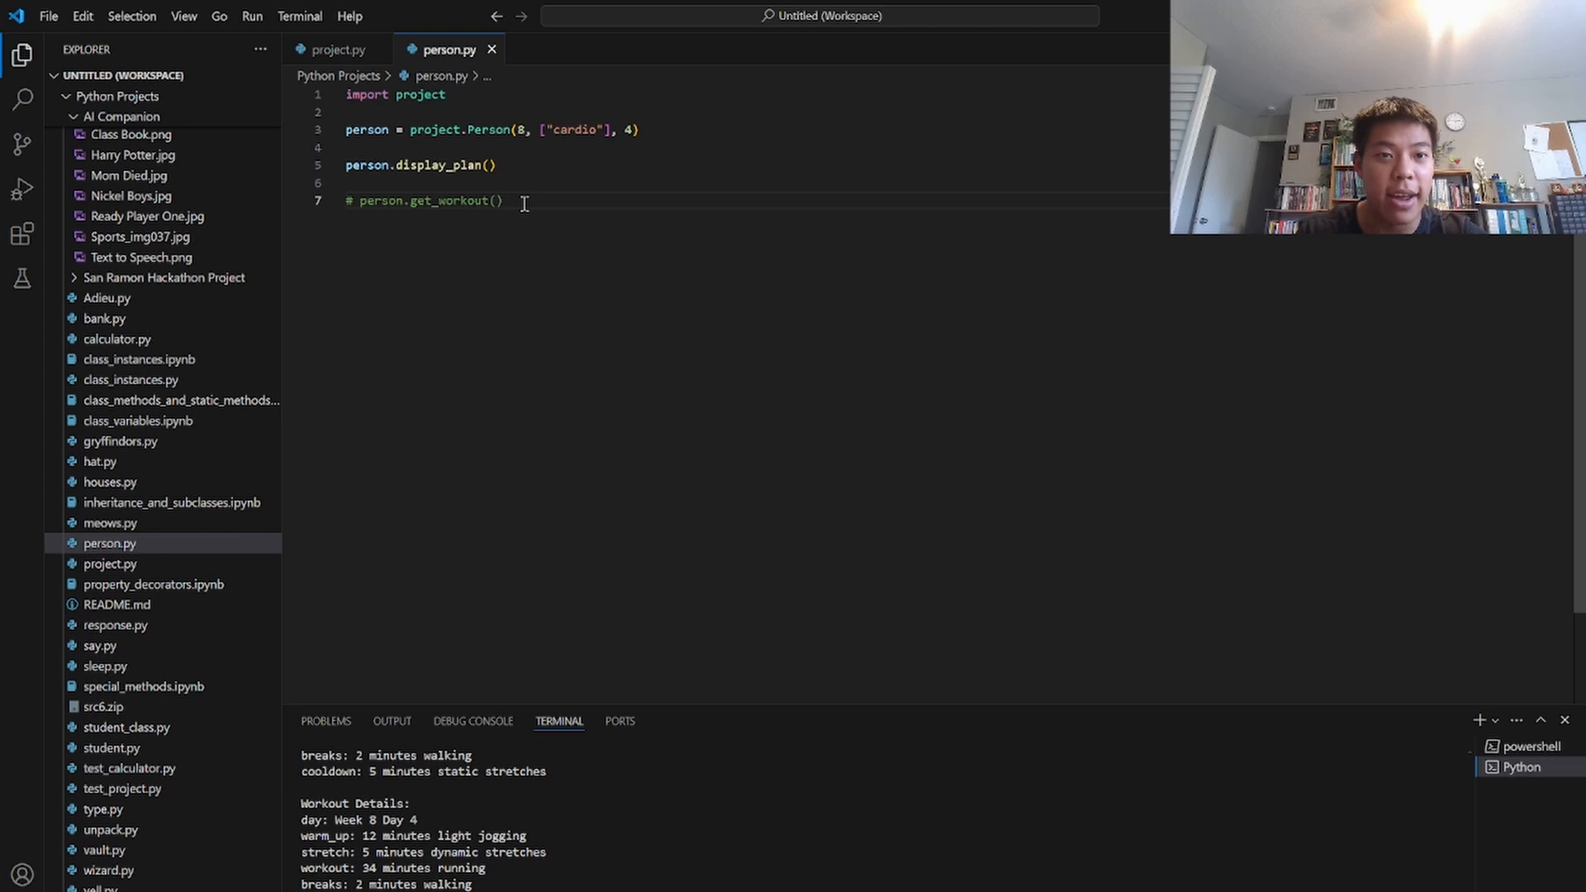
{"action": "triple_click", "coordinate": [423, 200]}
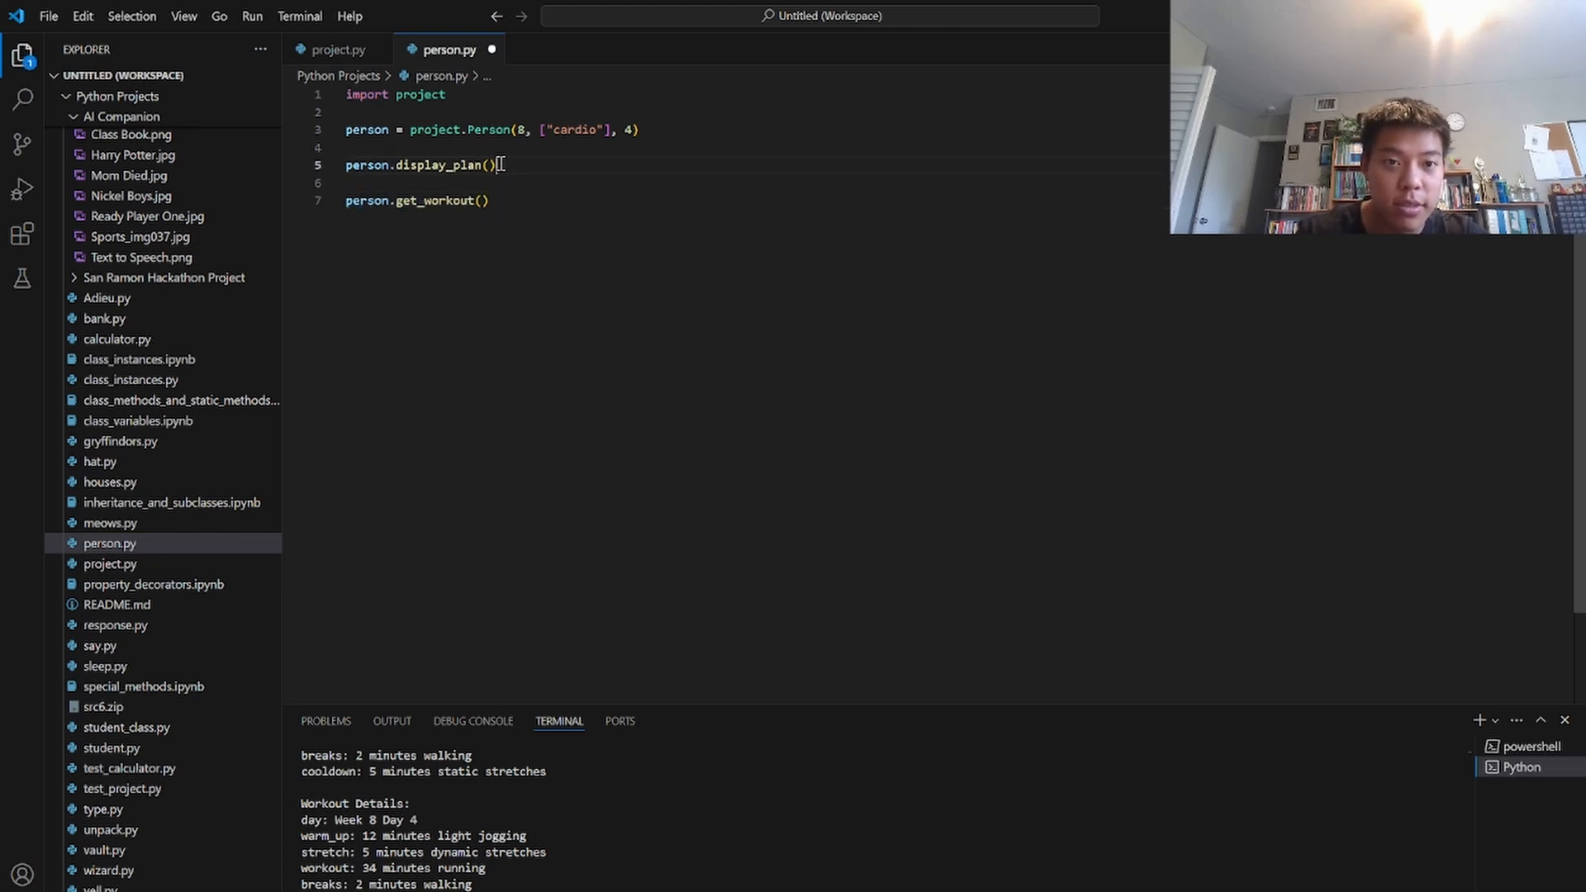
{"action": "triple_click", "coordinate": [419, 165]}
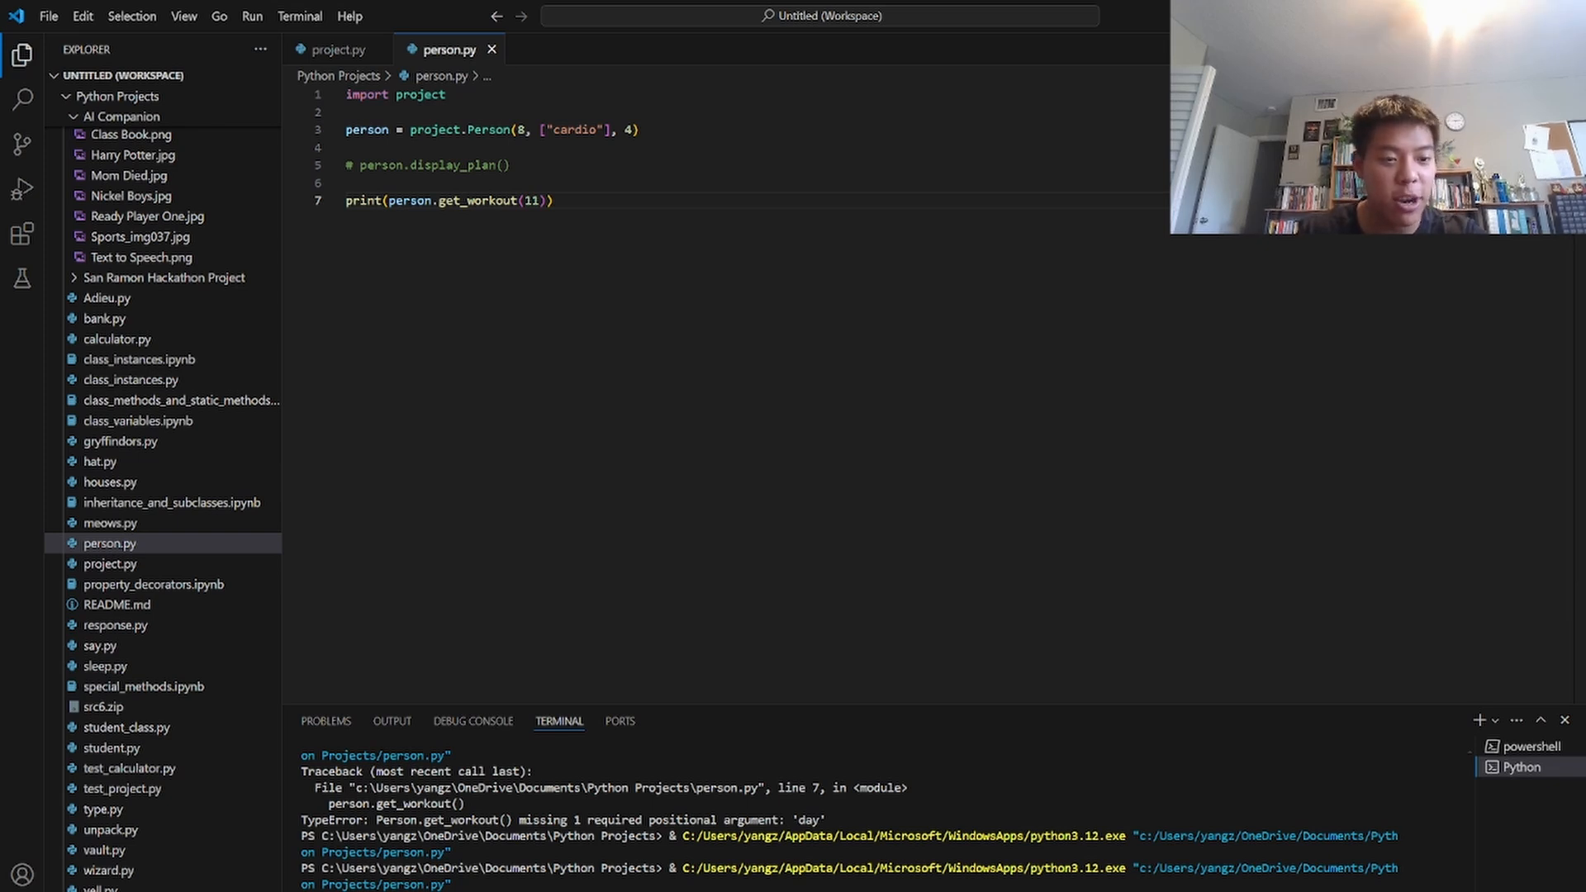
{"action": "mouse_move", "coordinate": [914, 635]}
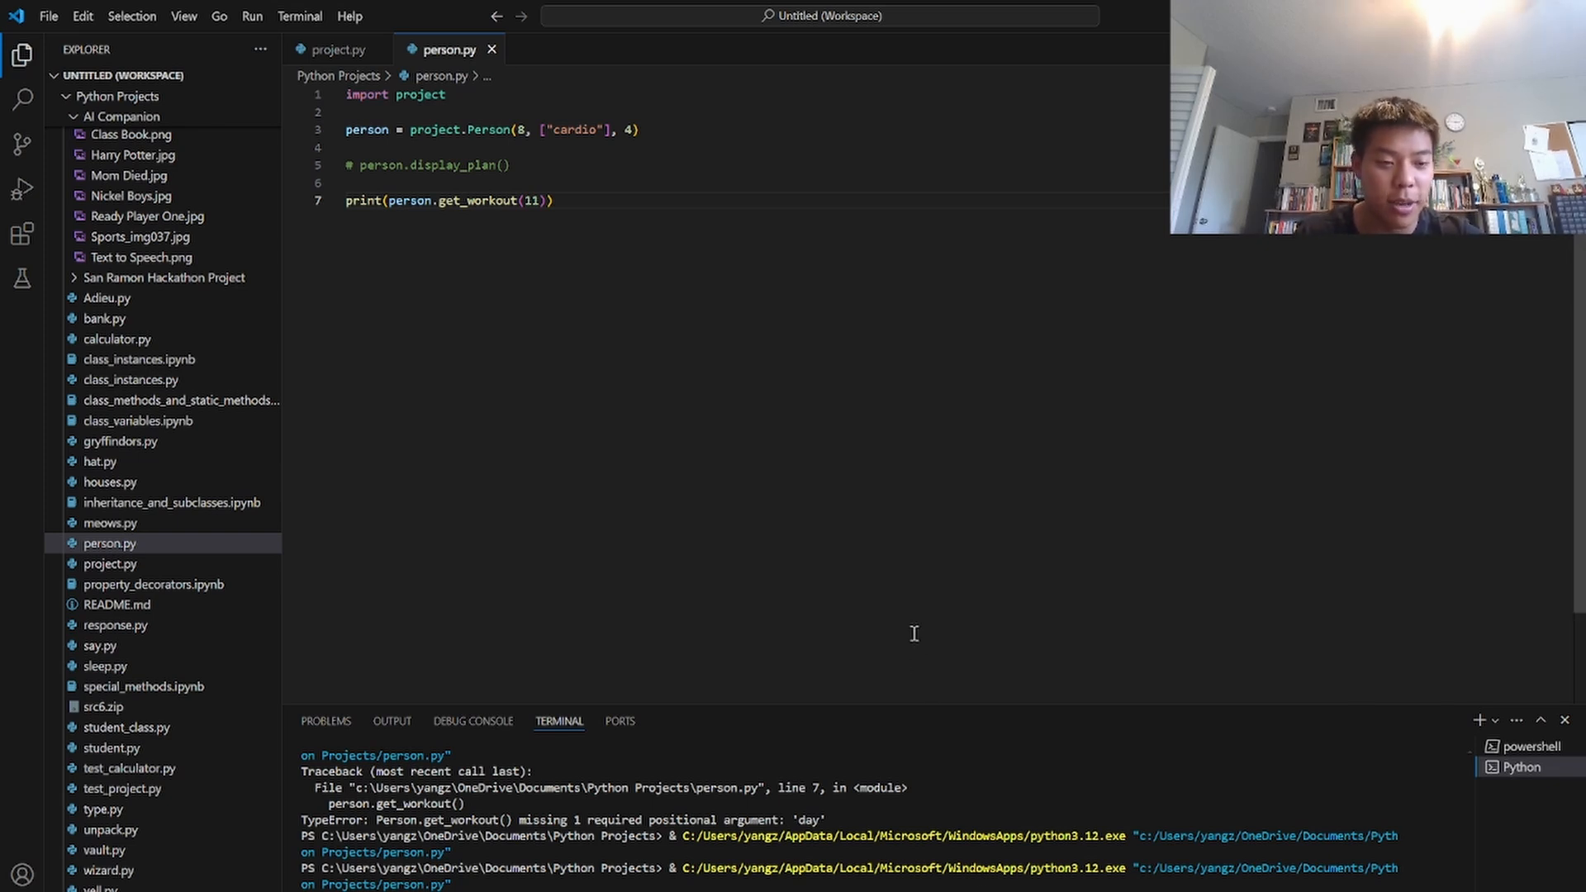
{"action": "mouse_move", "coordinate": [911, 470]}
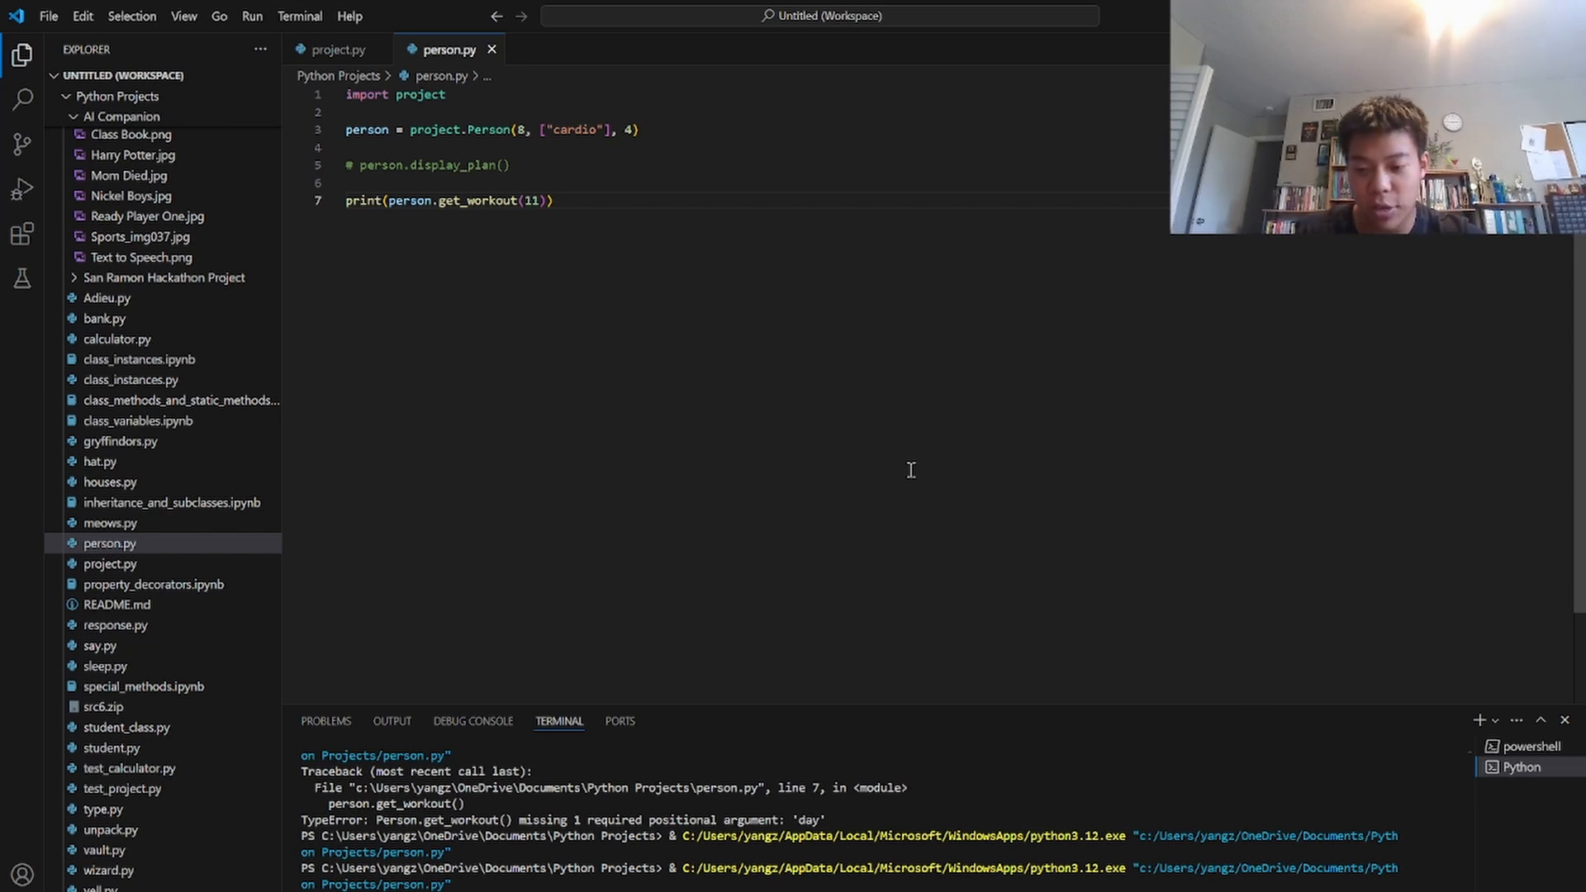
{"action": "mouse_move", "coordinate": [517, 119]}
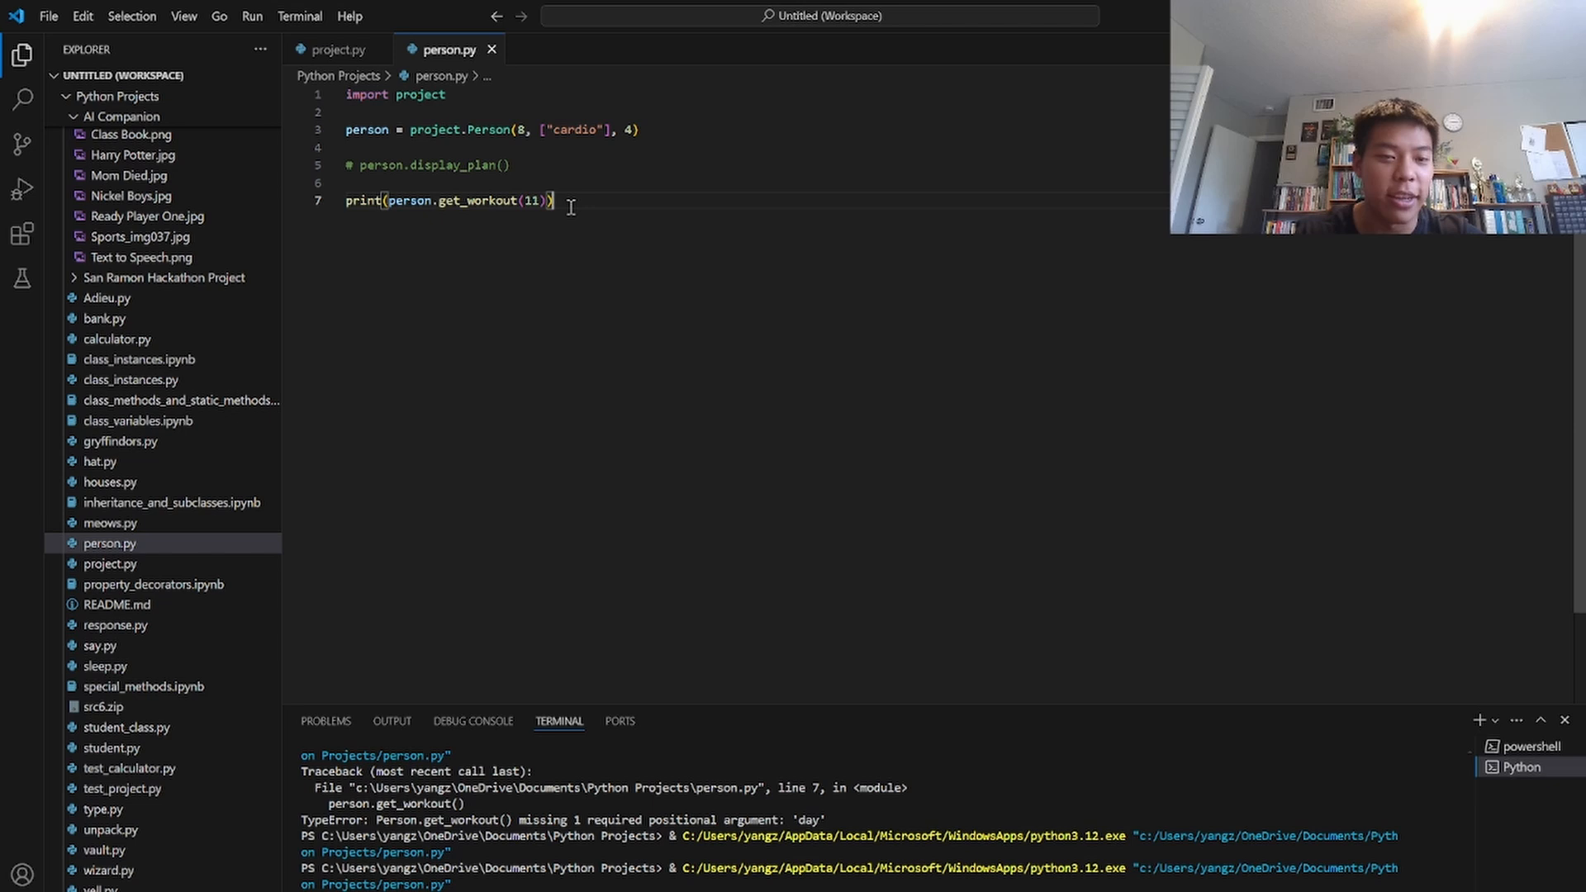
{"action": "mouse_move", "coordinate": [572, 212]}
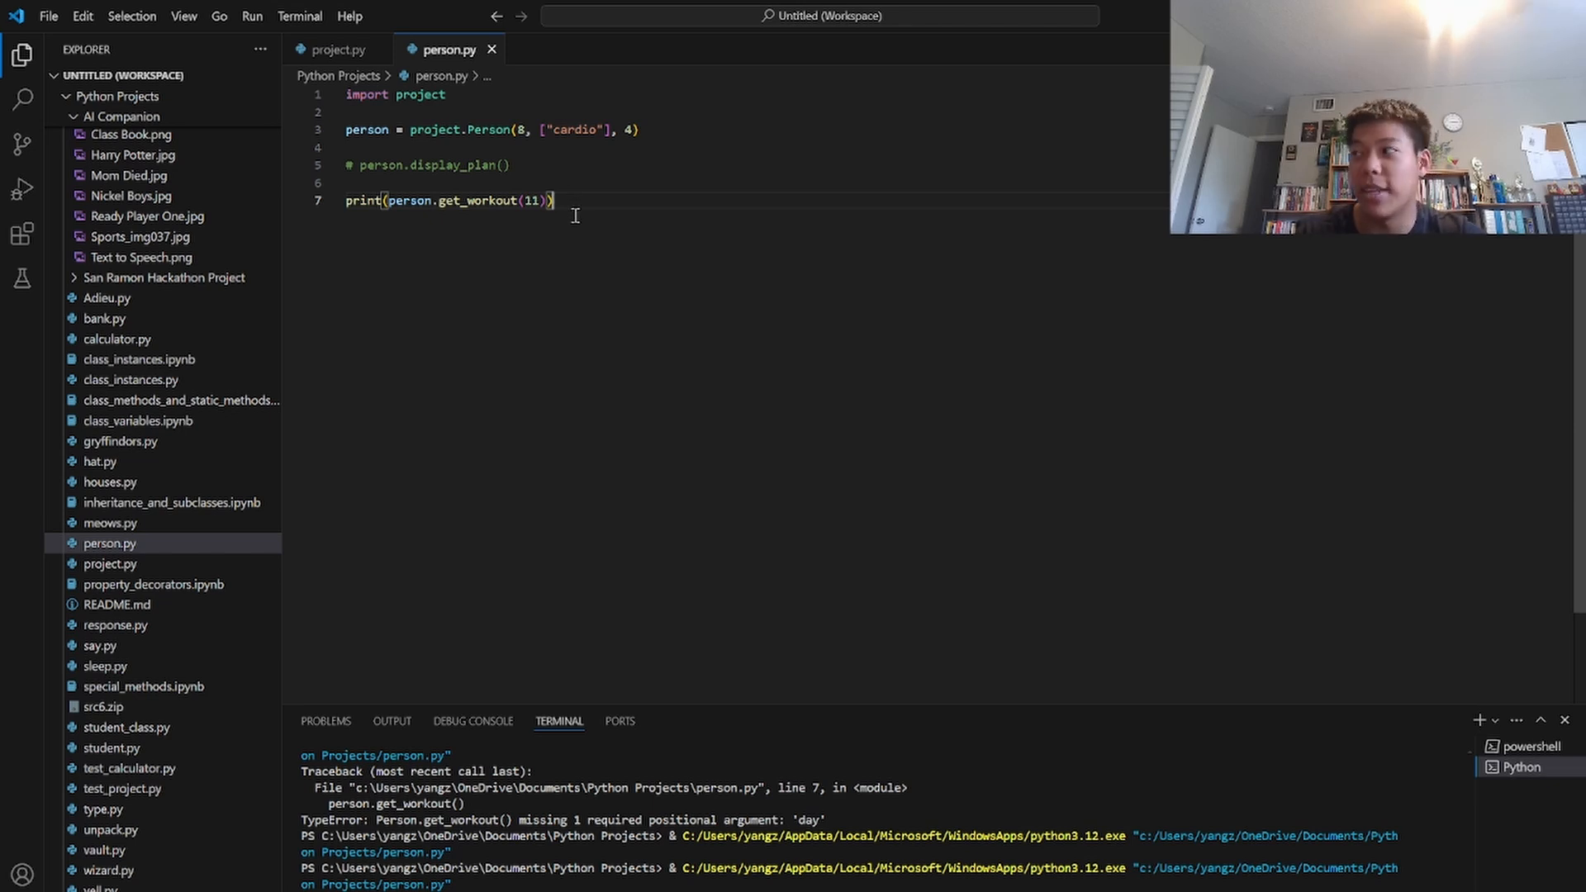